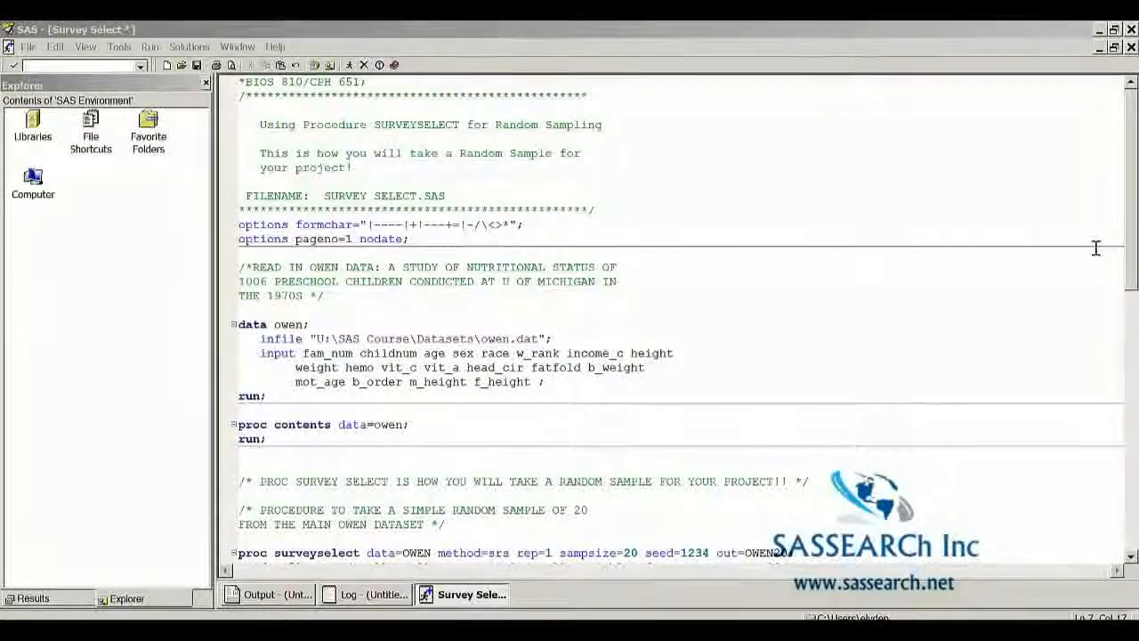
mouse_move(465, 315)
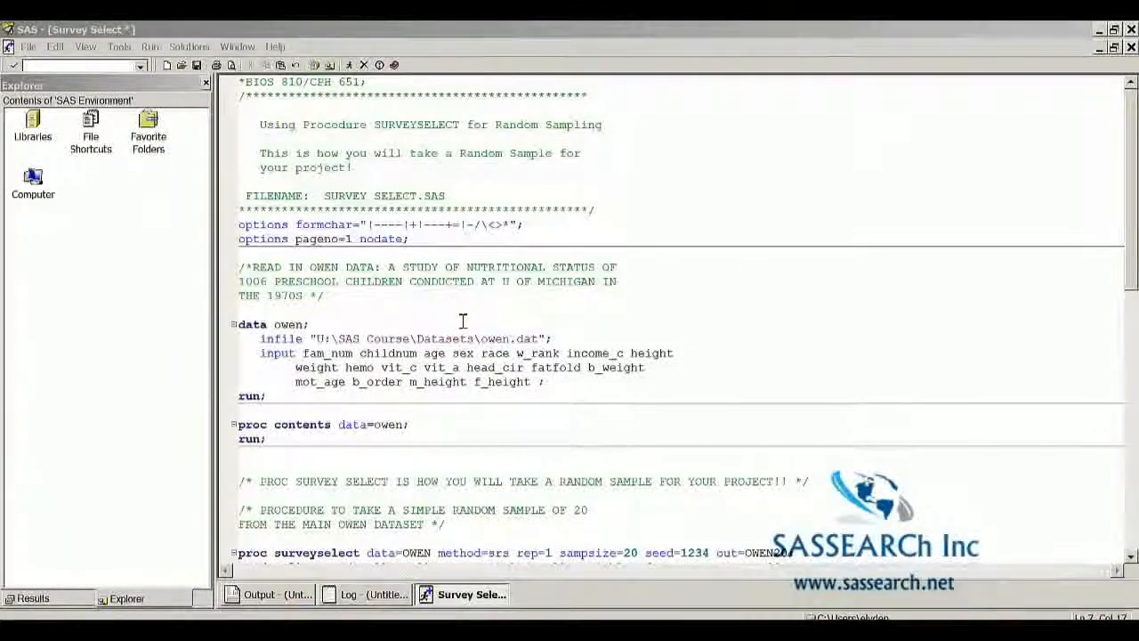
mouse_move(440, 352)
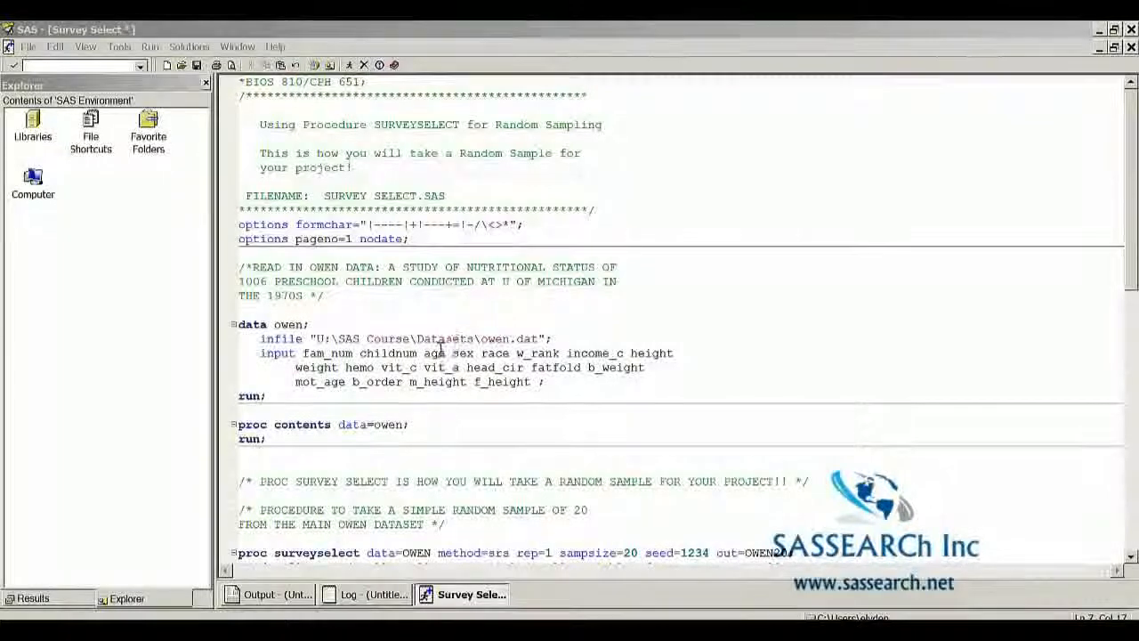
mouse_move(427, 420)
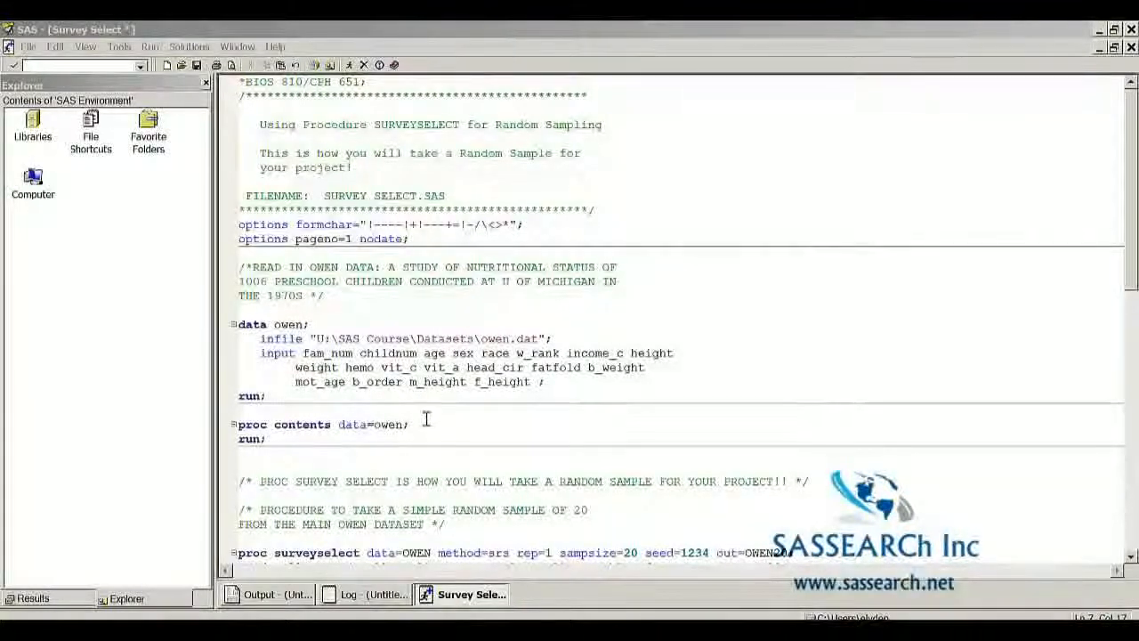
mouse_move(423, 424)
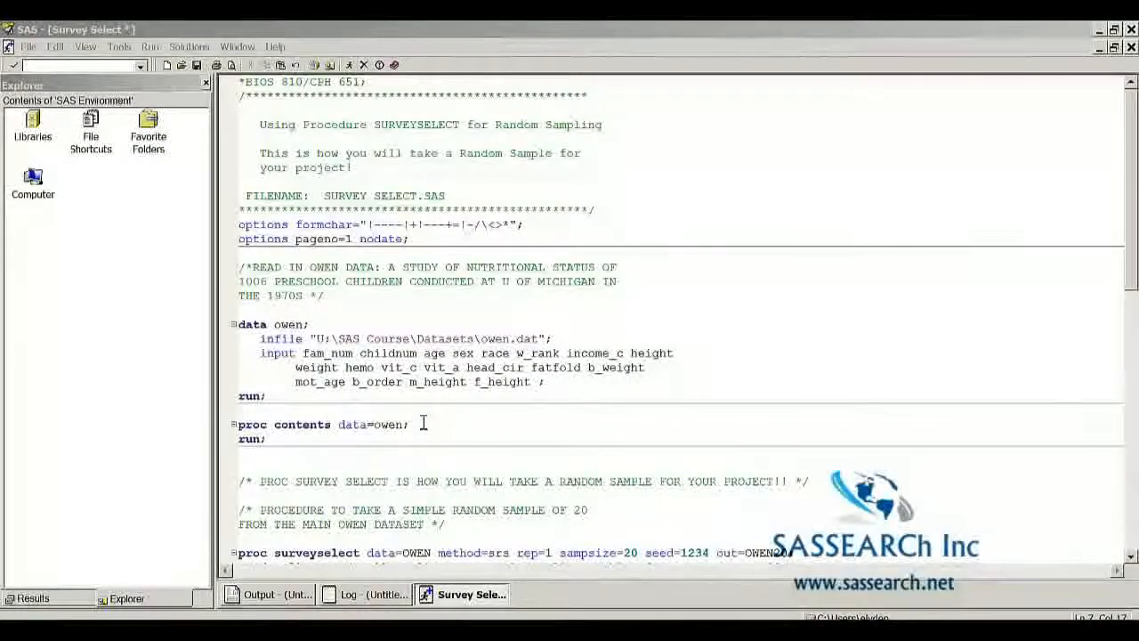
mouse_move(716, 434)
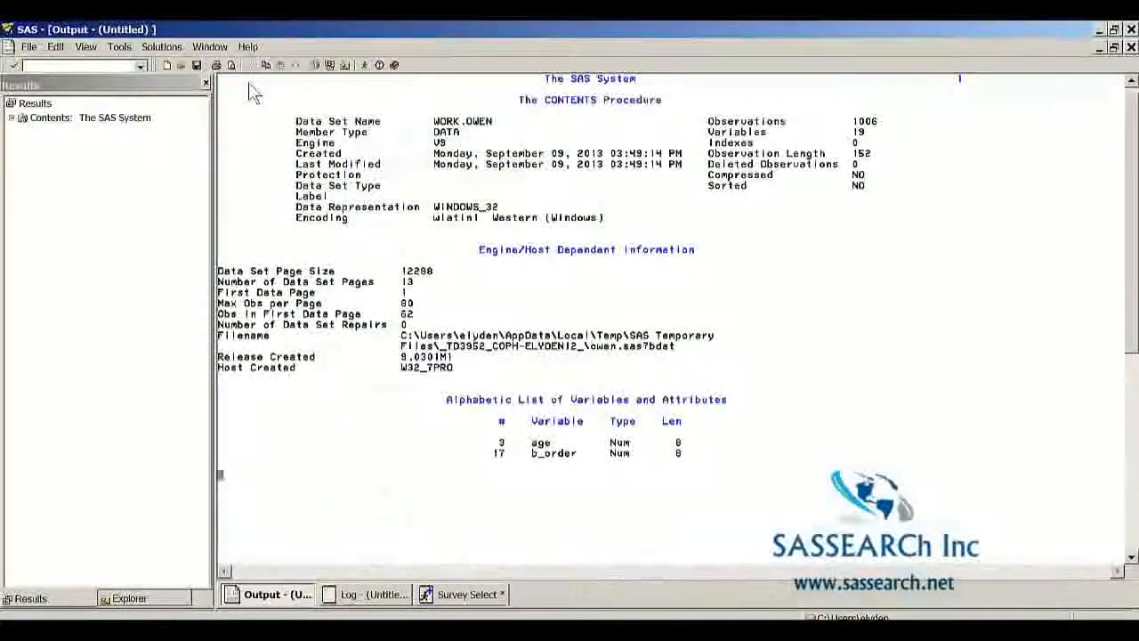
mouse_move(605, 151)
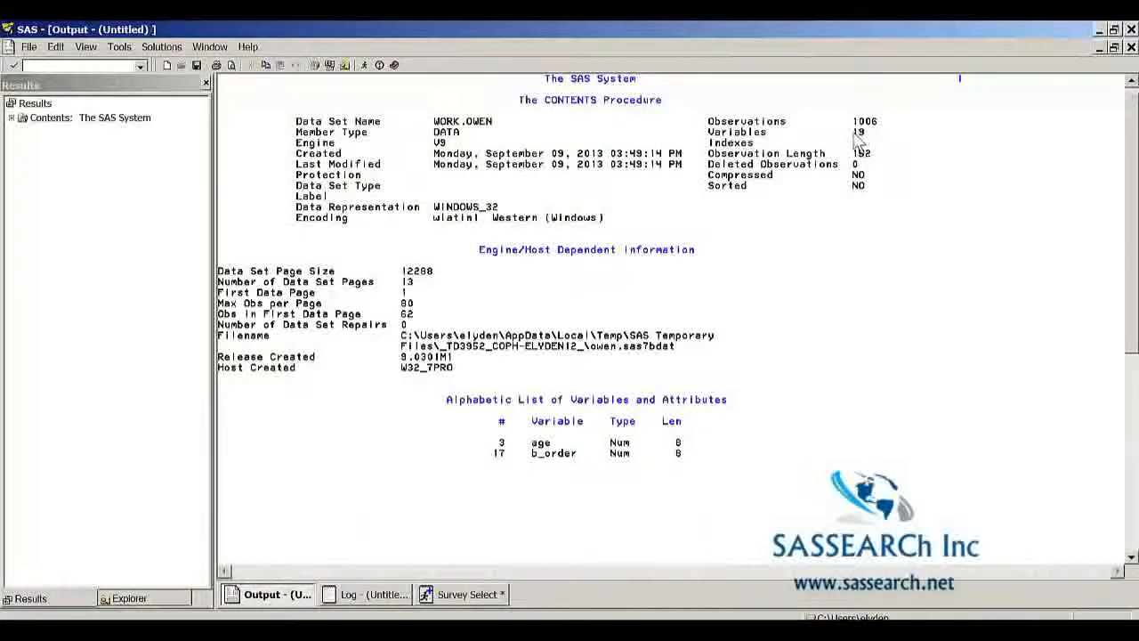
mouse_move(869, 157)
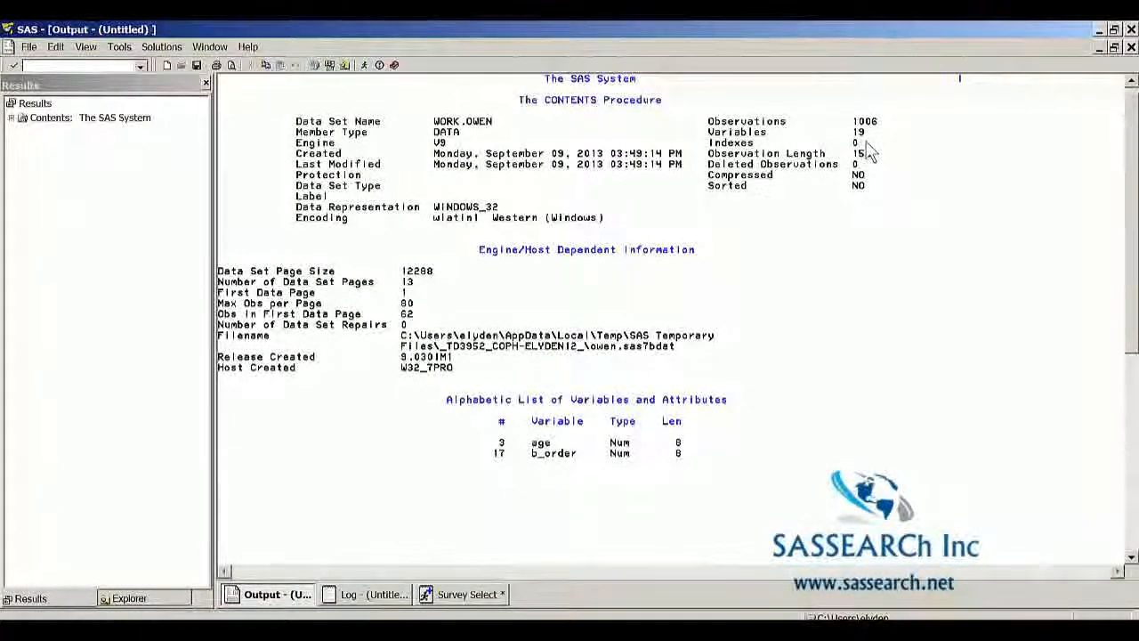
Return to the editor showing the PROC SURVEYSELECT step for OWEN20.
left_click(463, 595)
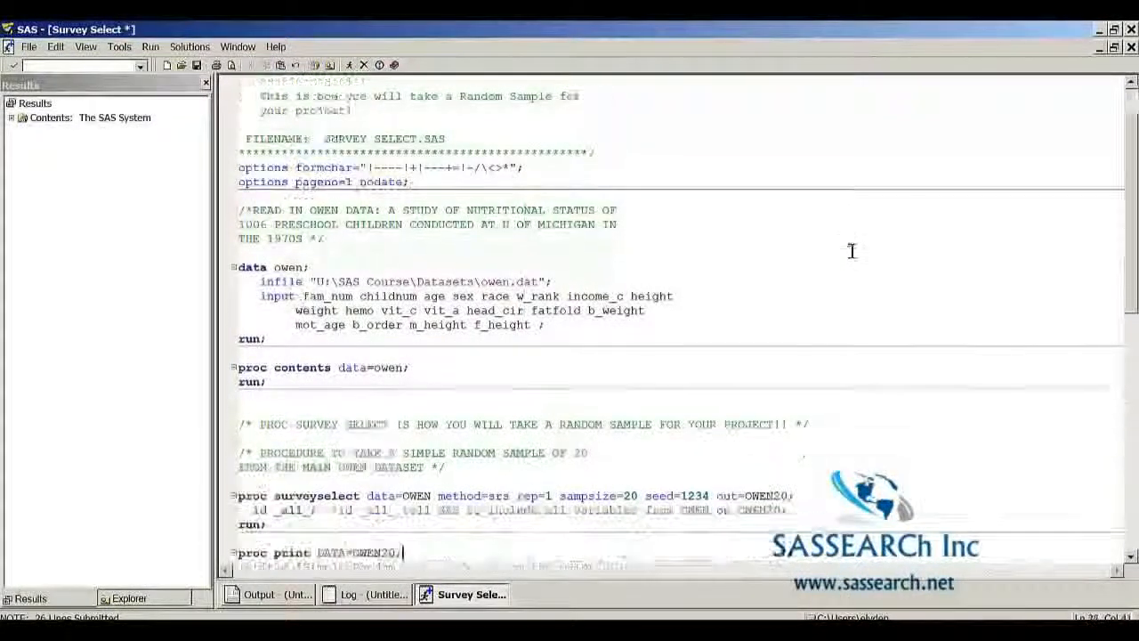
scroll("down", 3)
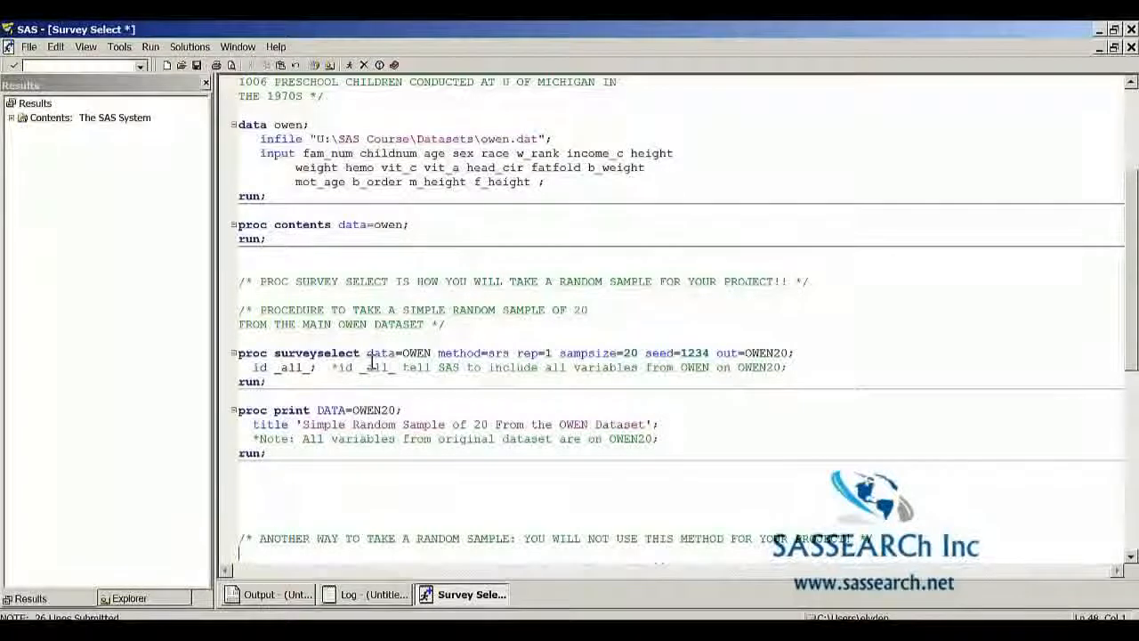
mouse_move(405, 367)
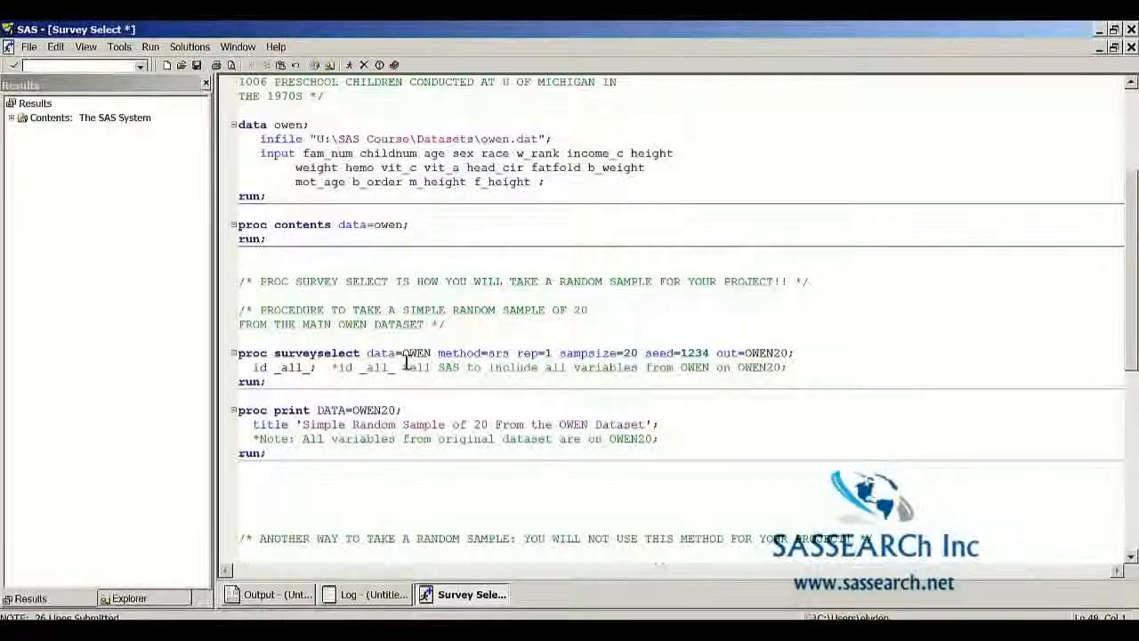
mouse_move(463, 352)
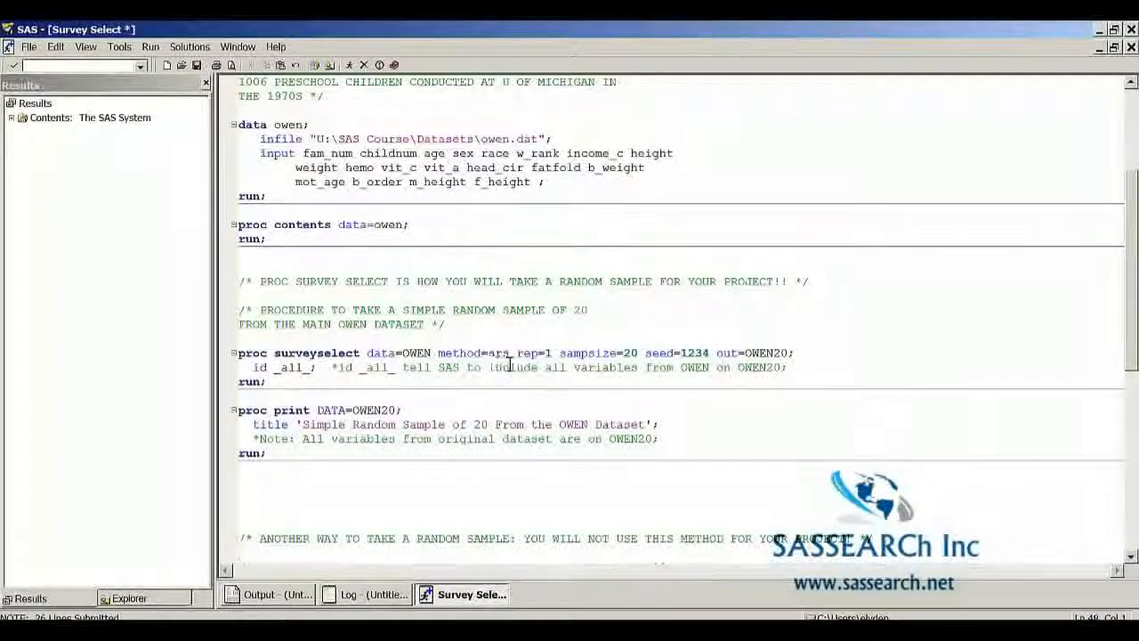
mouse_move(541, 360)
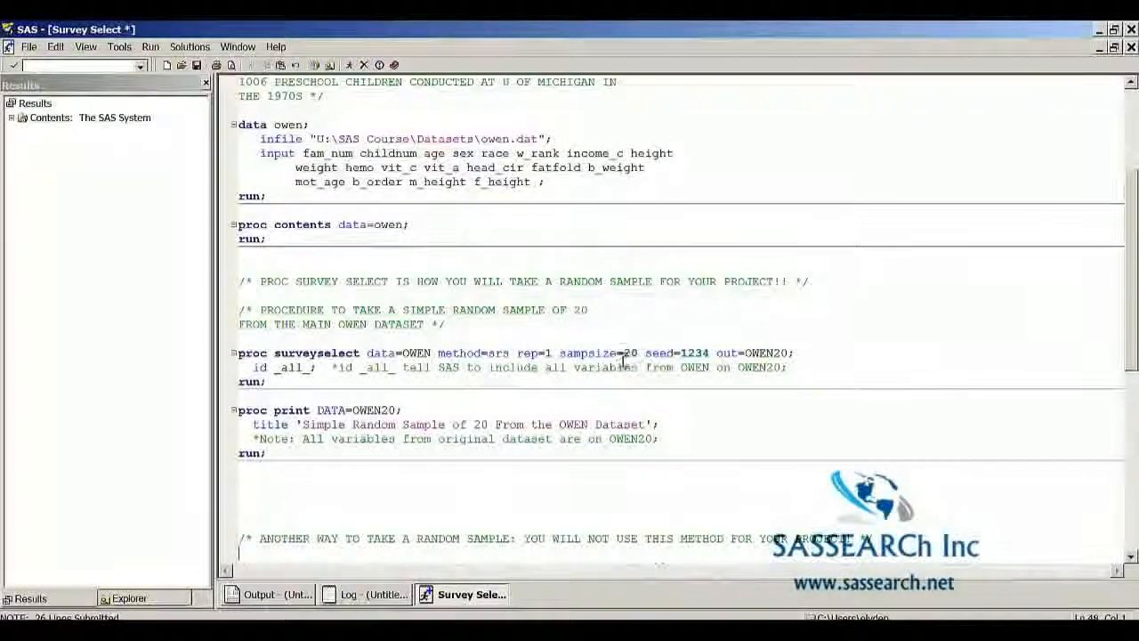
mouse_move(566, 367)
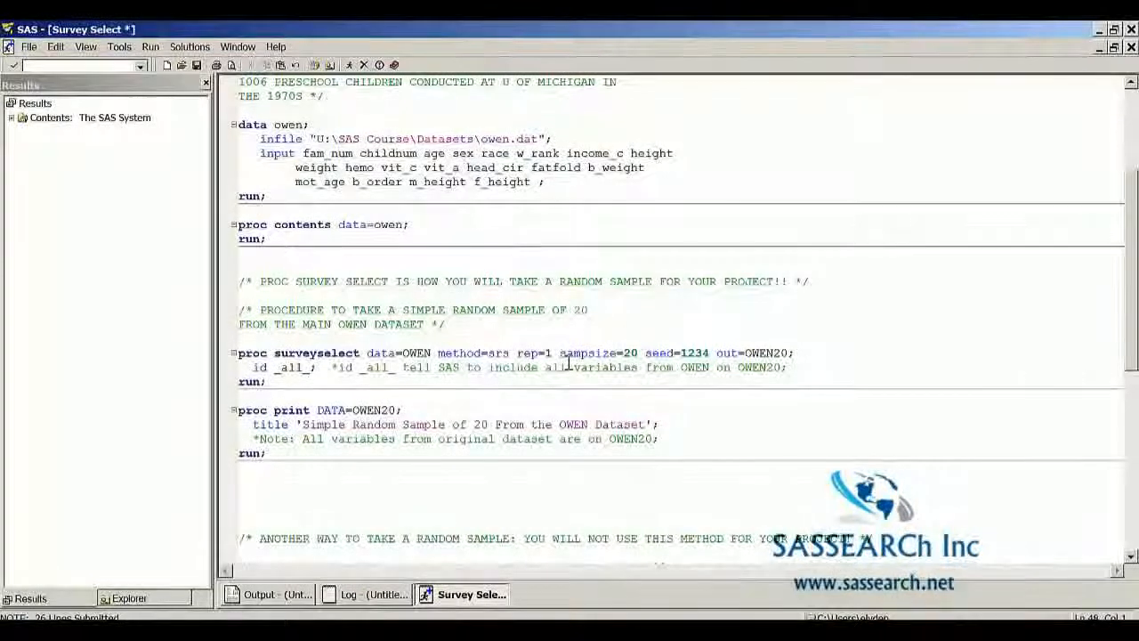
mouse_move(447, 367)
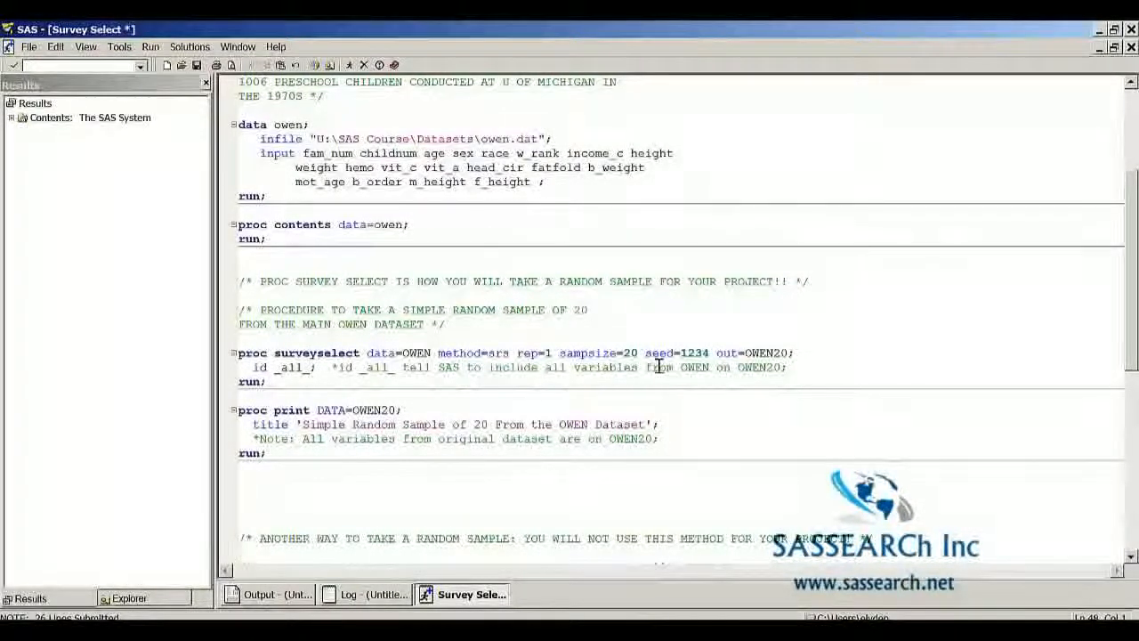
mouse_move(716, 353)
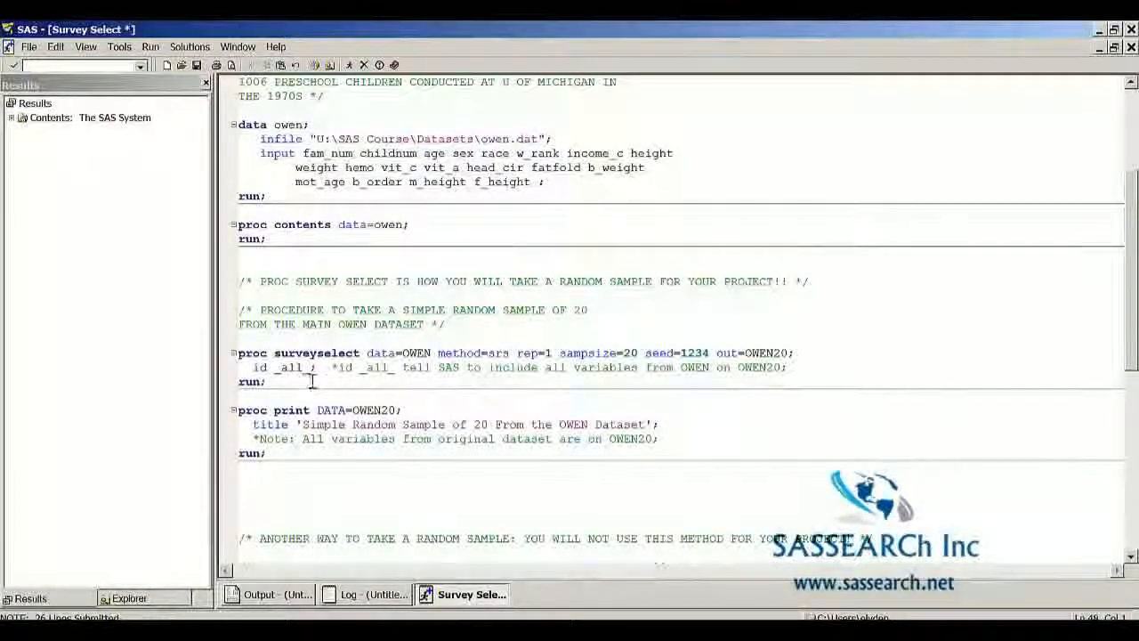
mouse_move(420, 390)
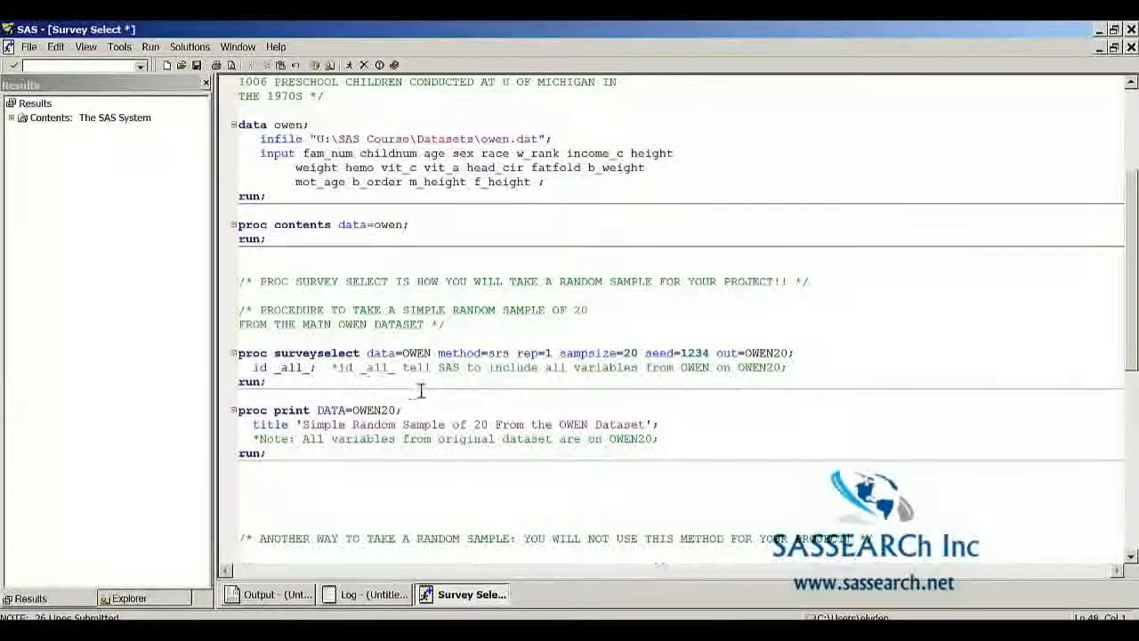
mouse_move(452, 394)
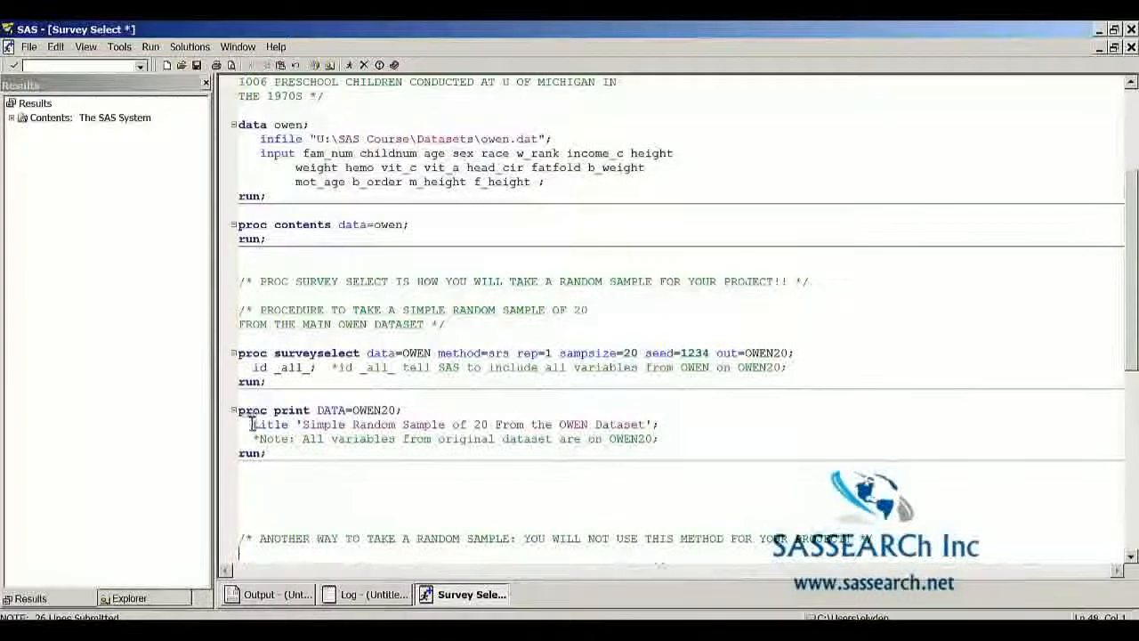
mouse_move(319, 438)
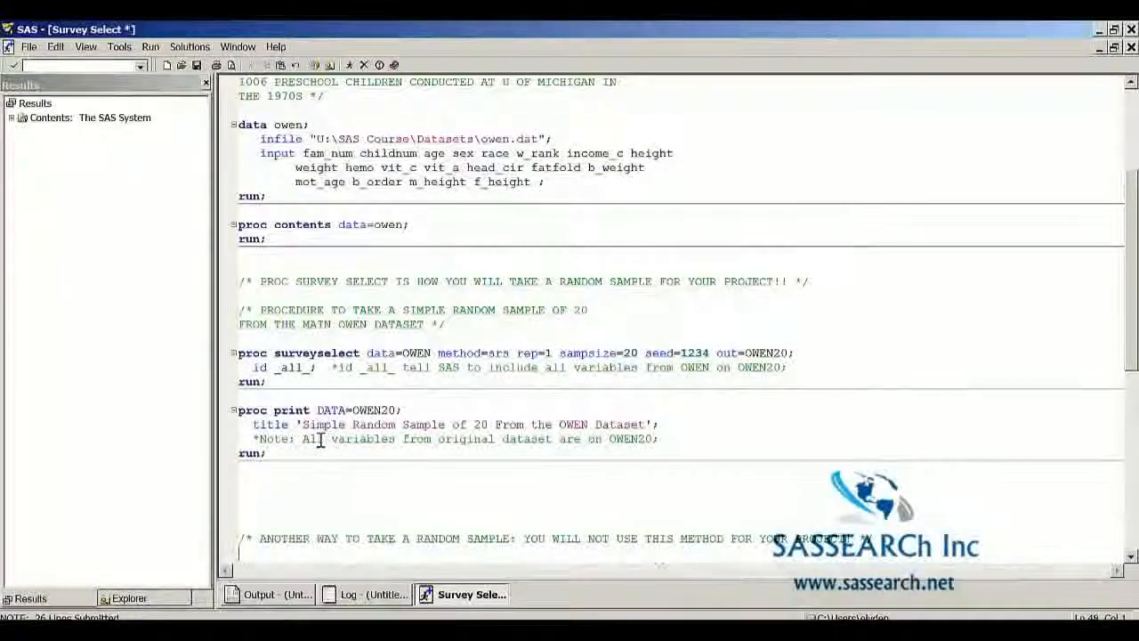
mouse_move(495, 458)
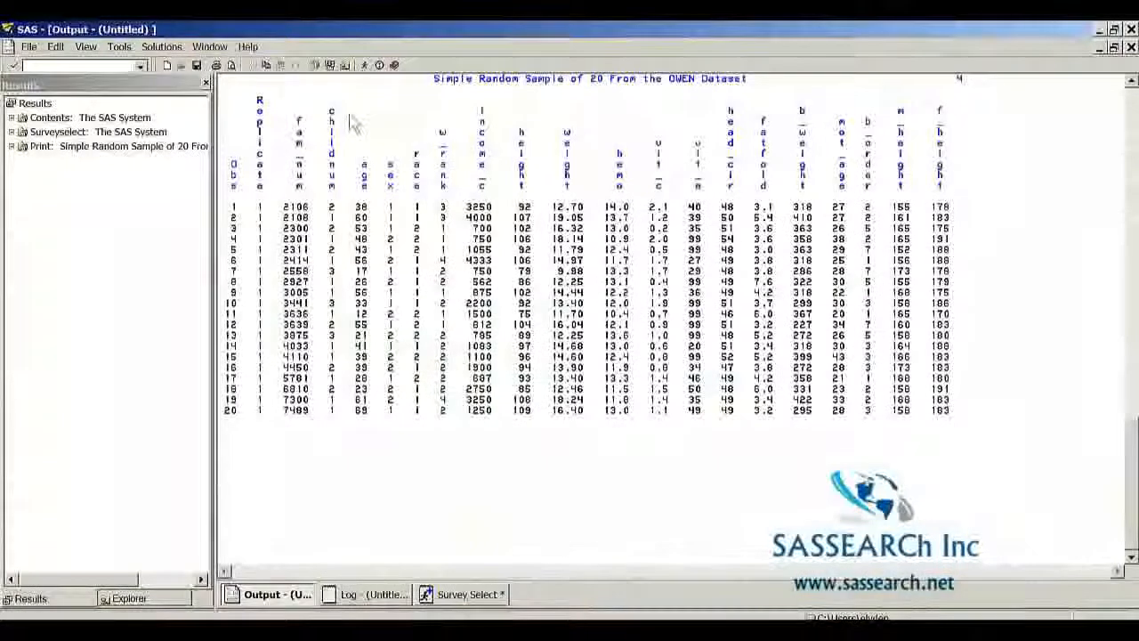
mouse_move(261, 491)
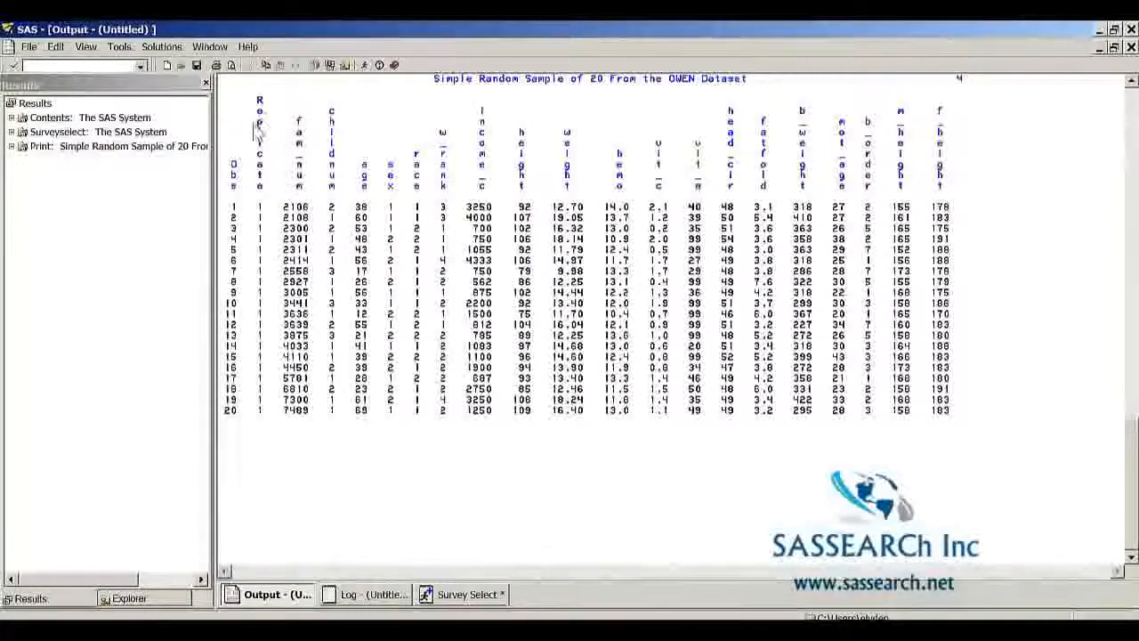
mouse_move(280, 161)
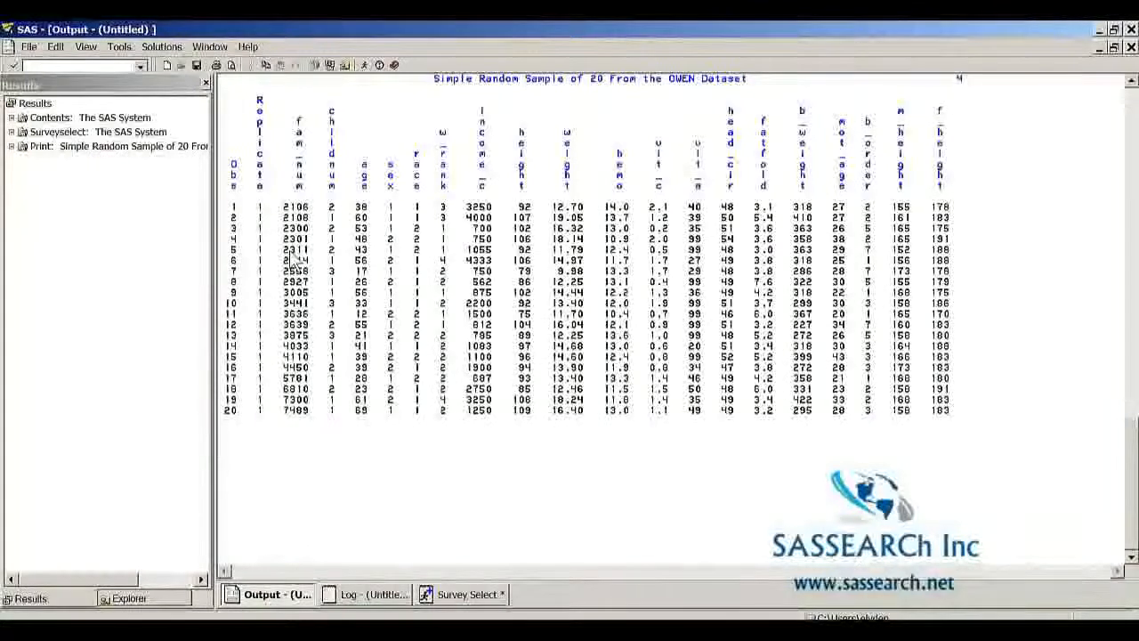
Switch from the 20-observation sample listing back to the sampling program.
left_click(467, 594)
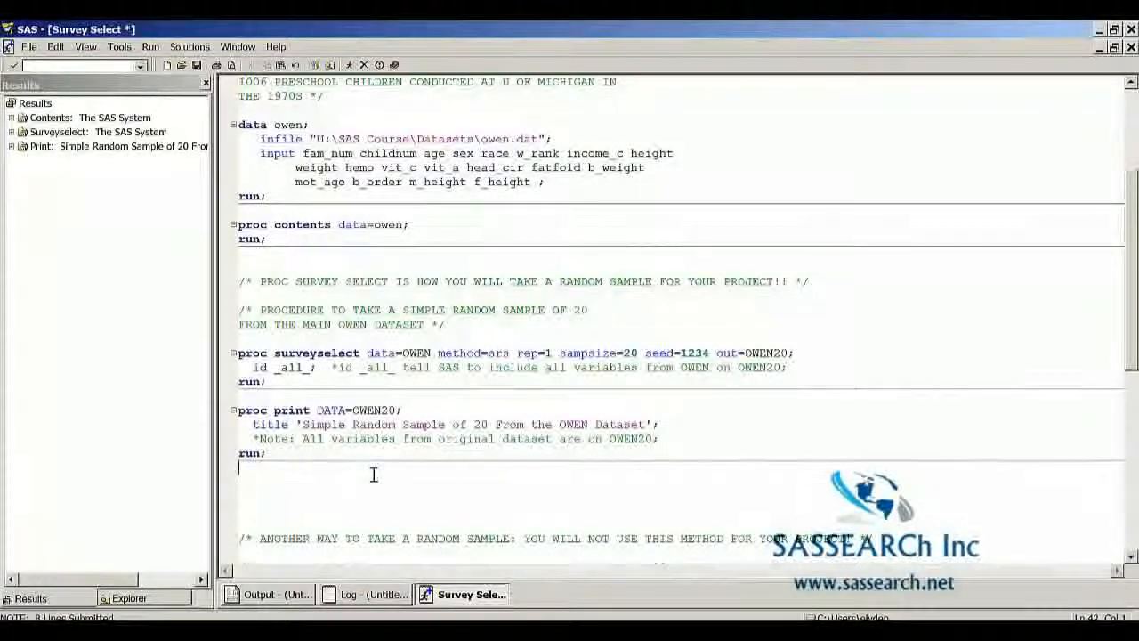
scroll("down", 3)
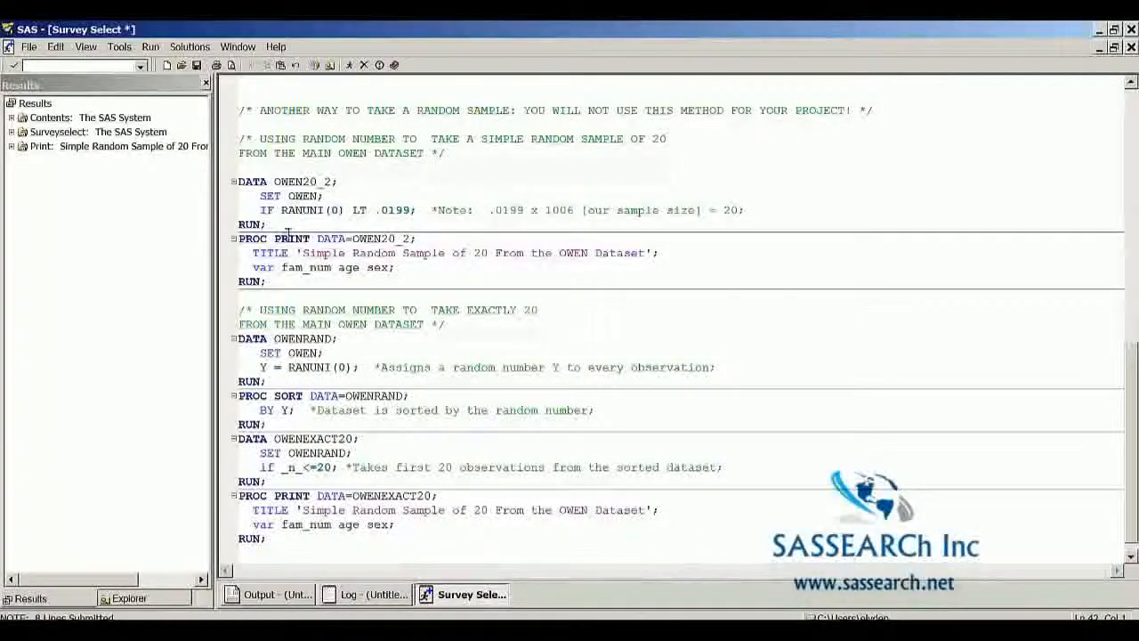
mouse_move(299, 226)
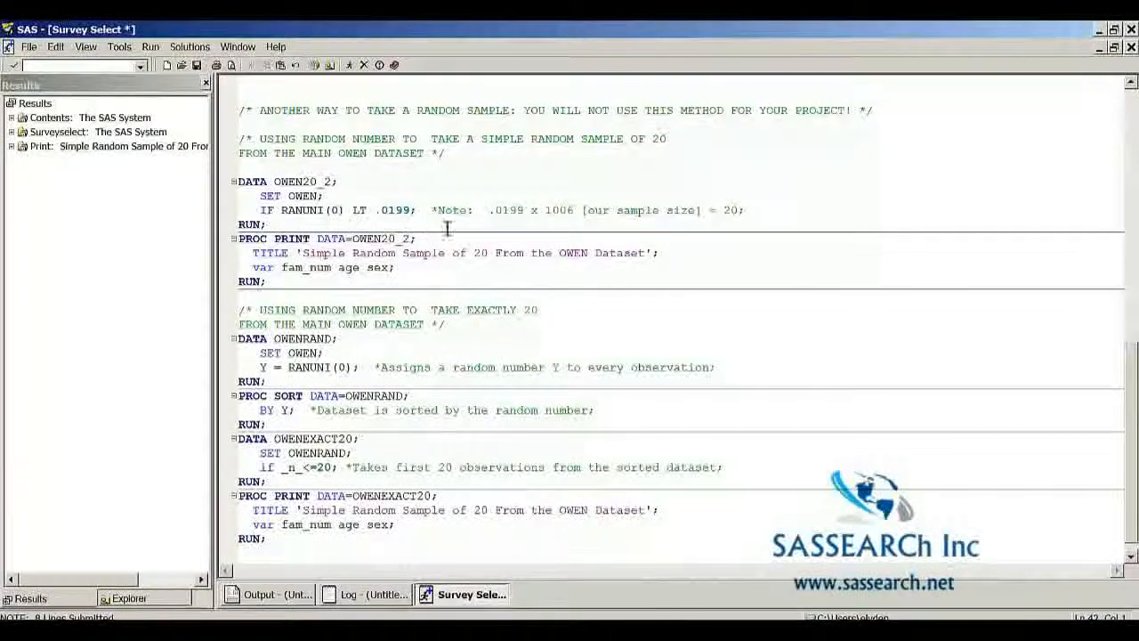
mouse_move(392, 225)
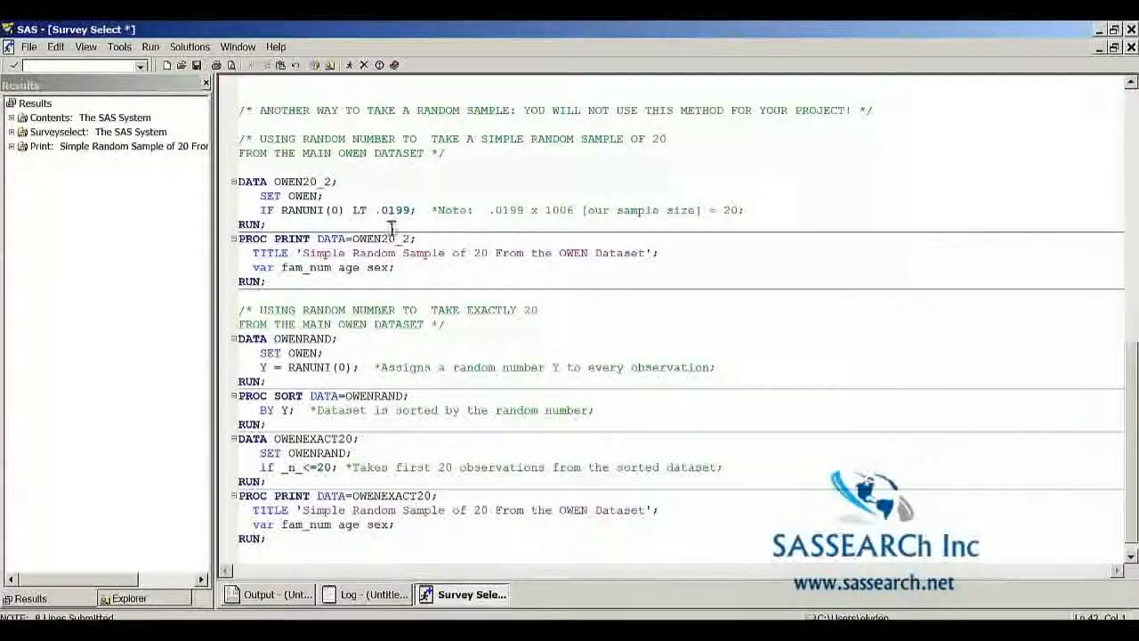
mouse_move(473, 221)
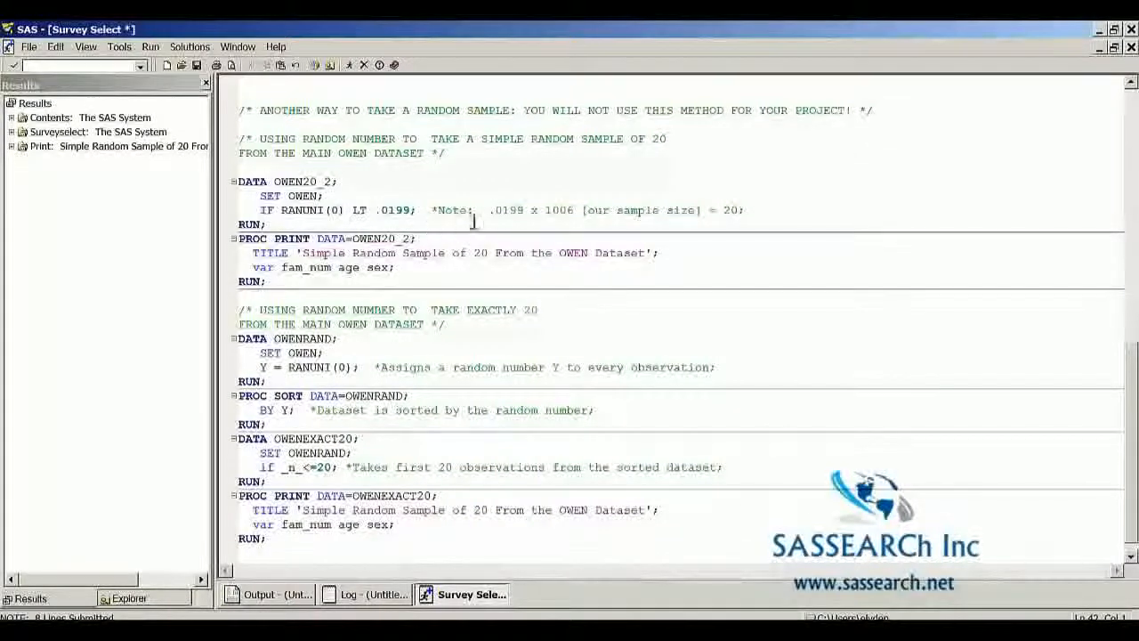
mouse_move(573, 233)
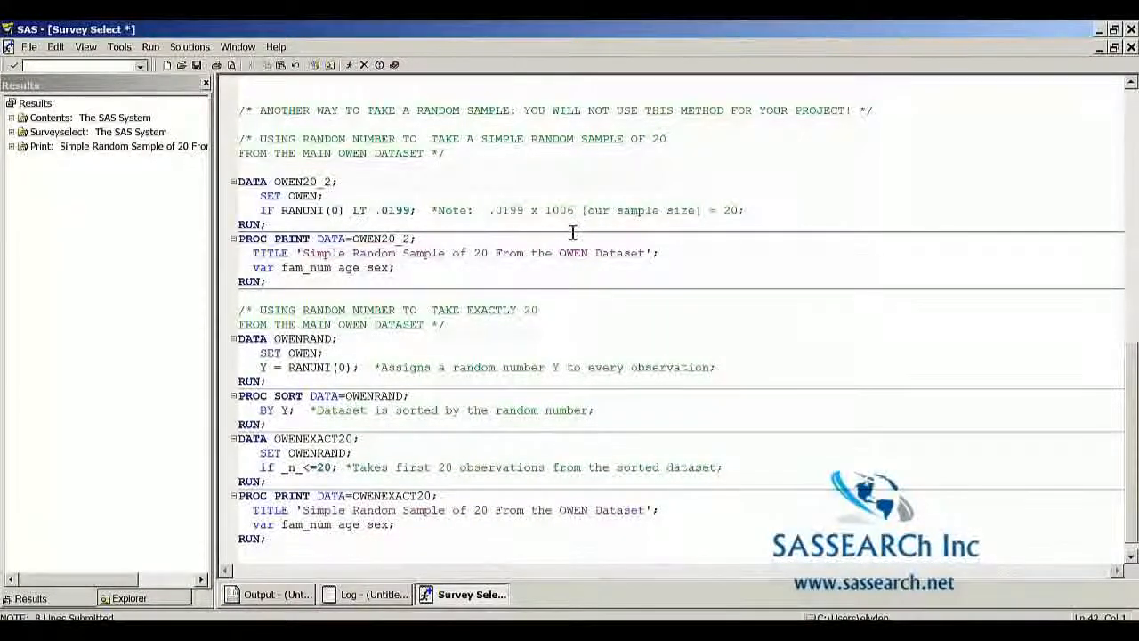
mouse_move(573, 237)
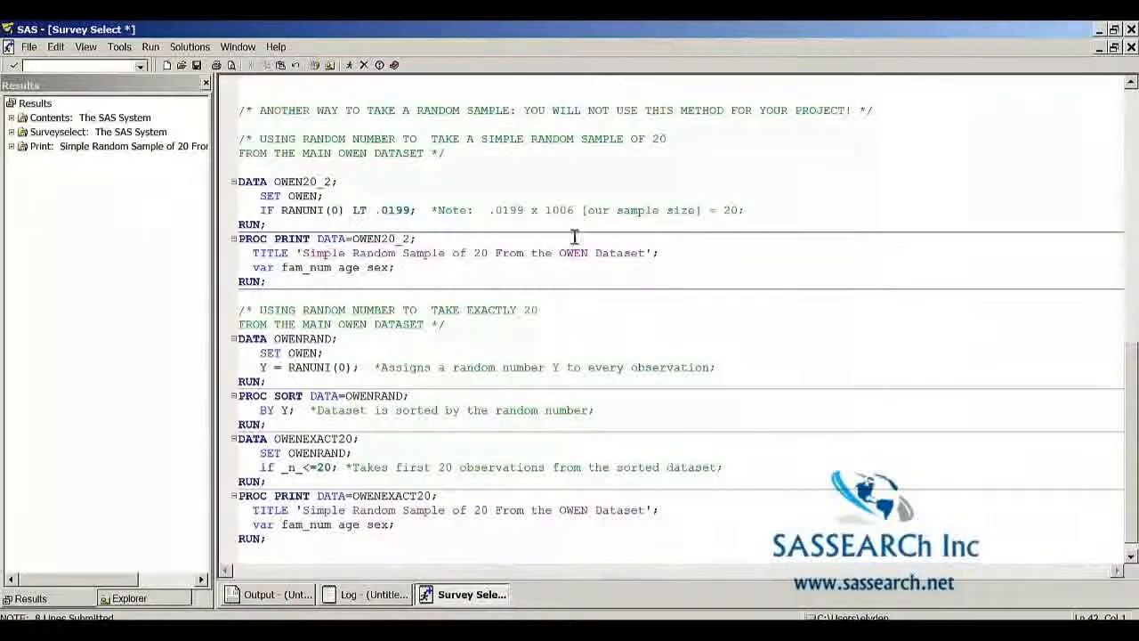
mouse_move(517, 230)
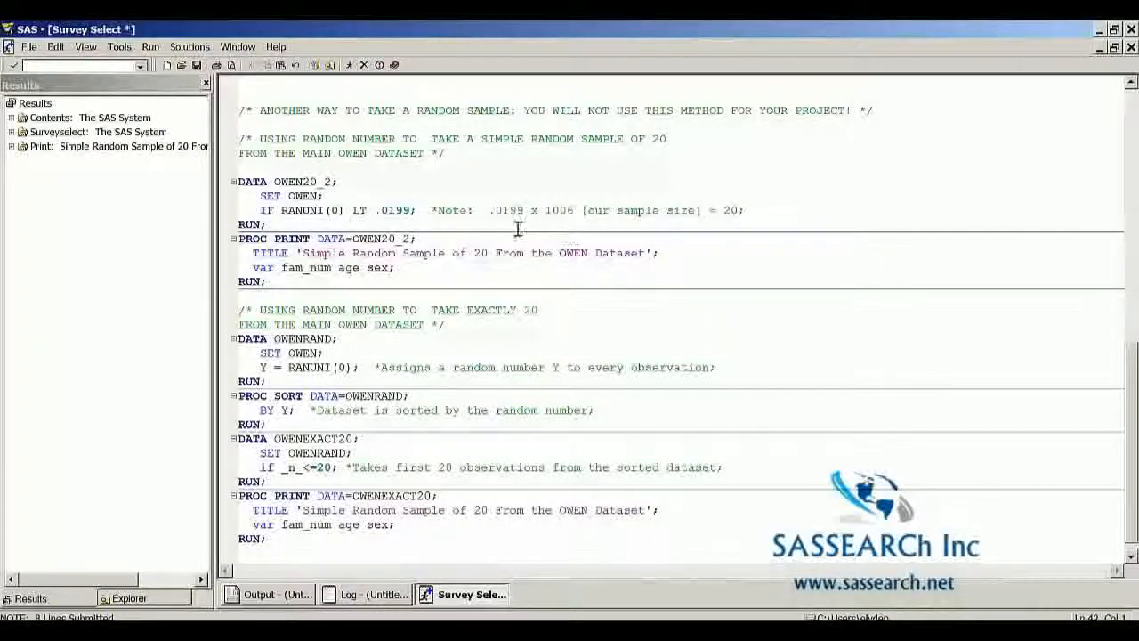
mouse_move(552, 231)
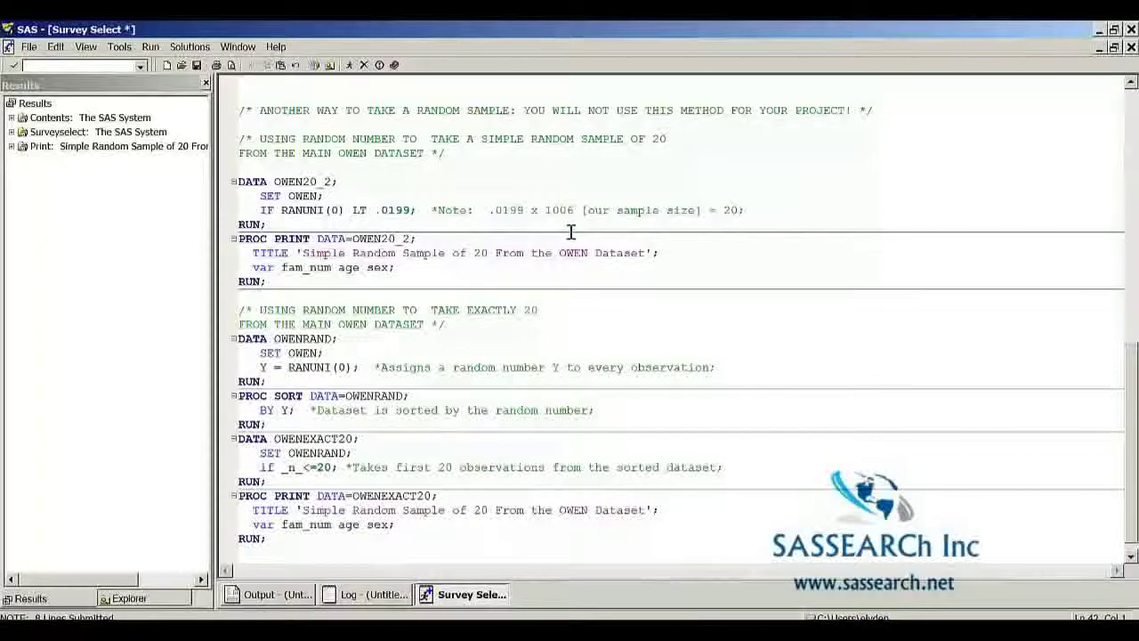
mouse_move(338, 199)
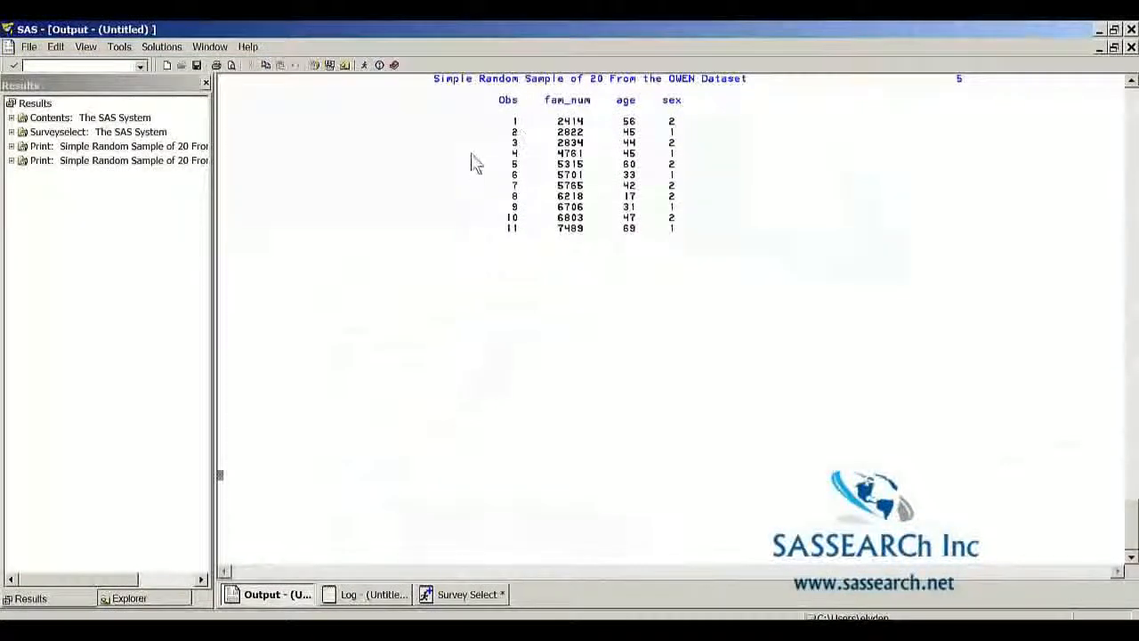
mouse_move(620, 108)
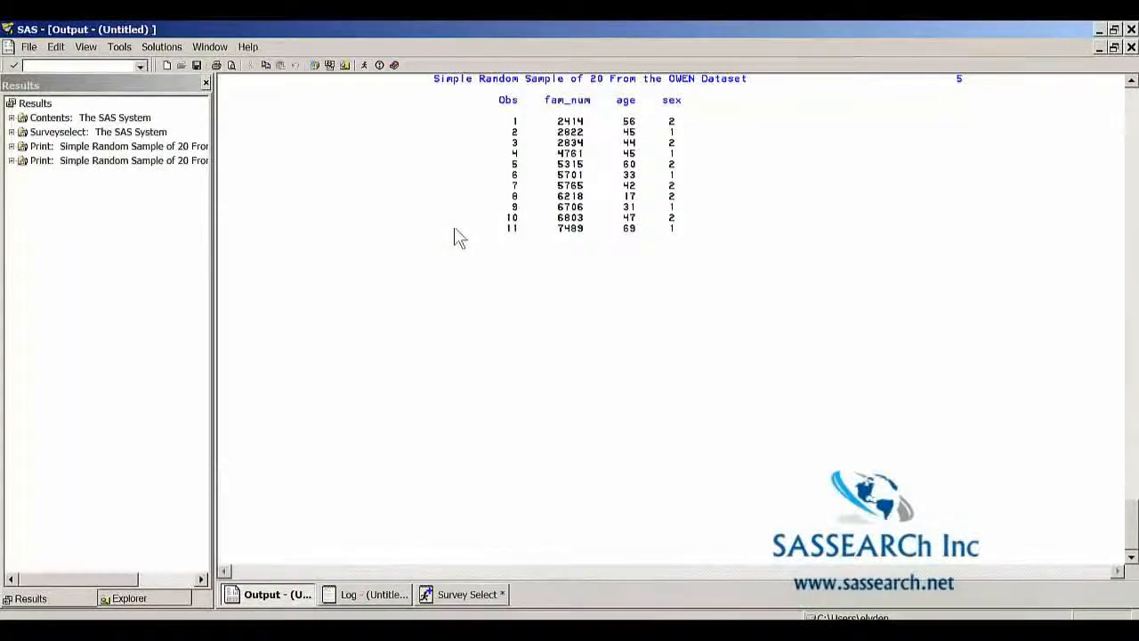
mouse_move(492, 278)
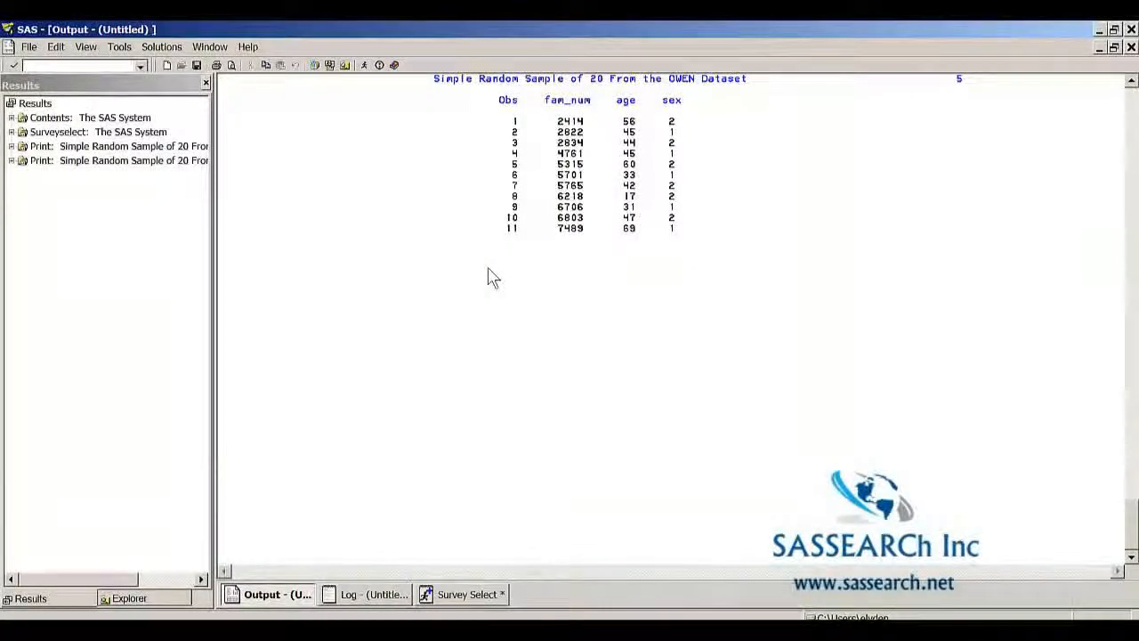
mouse_move(463, 344)
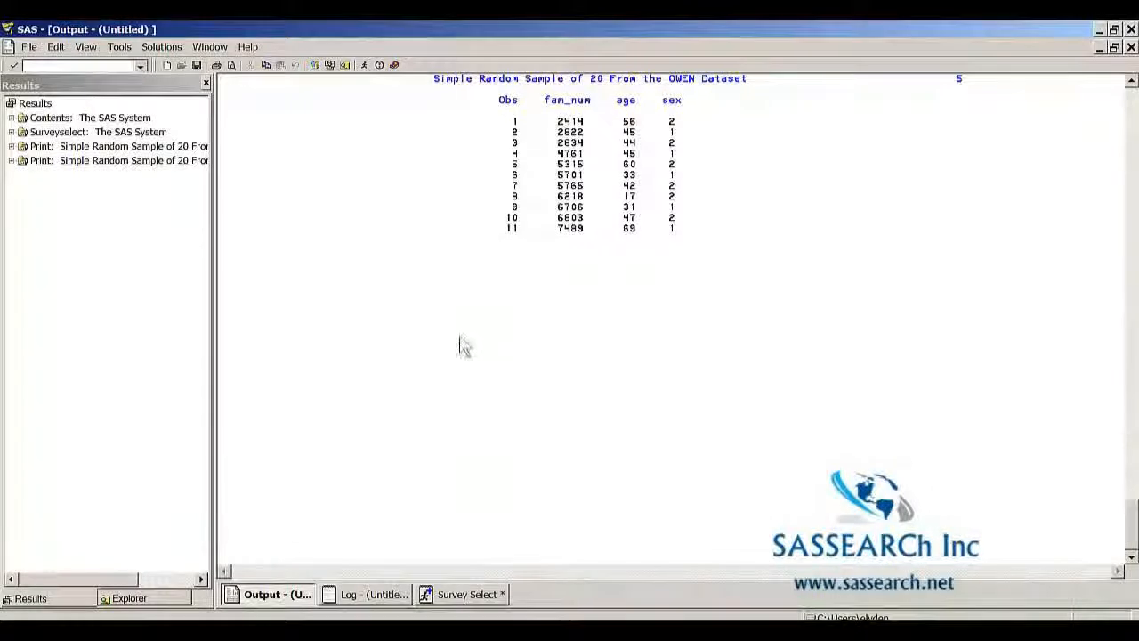
mouse_move(479, 463)
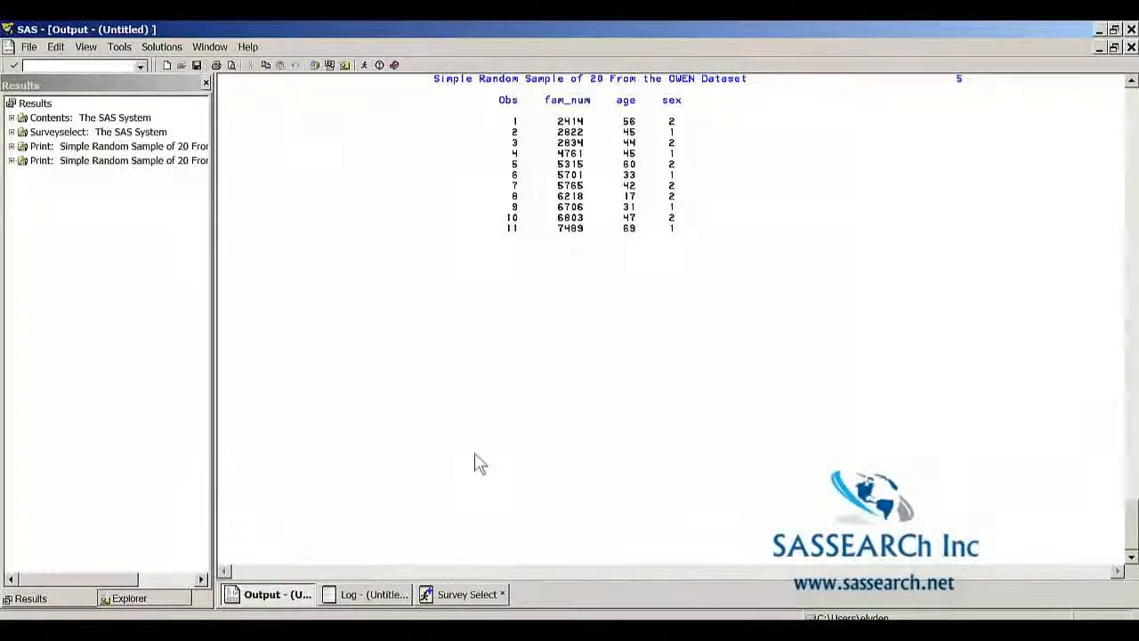
Leave the 11-family RANUNI printout and return to the sampling code.
left_click(466, 595)
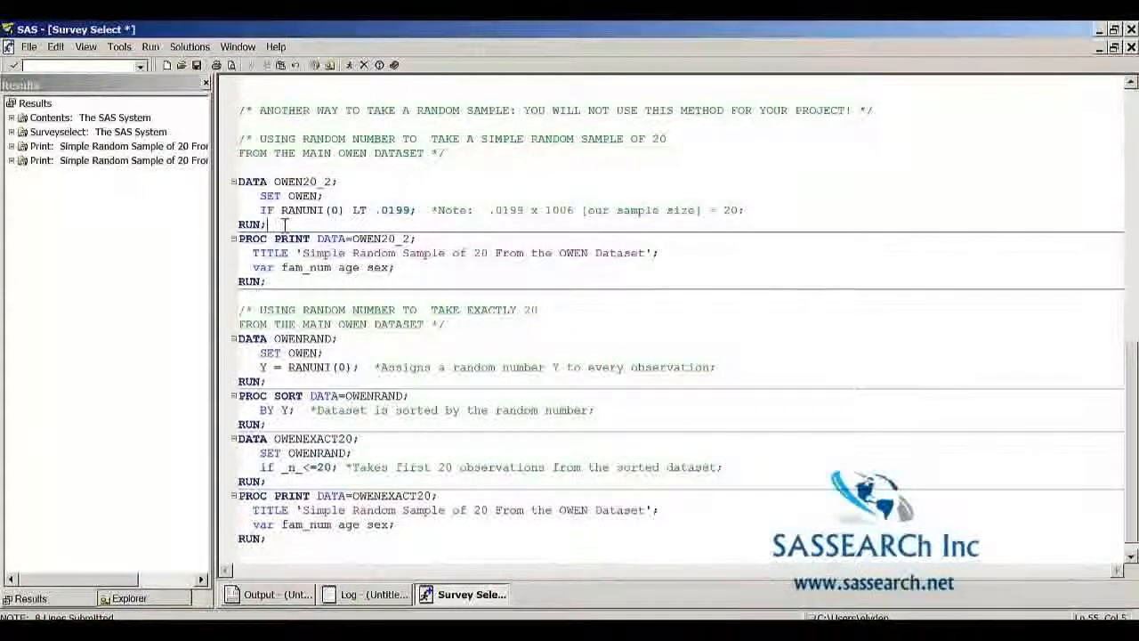
mouse_move(293, 239)
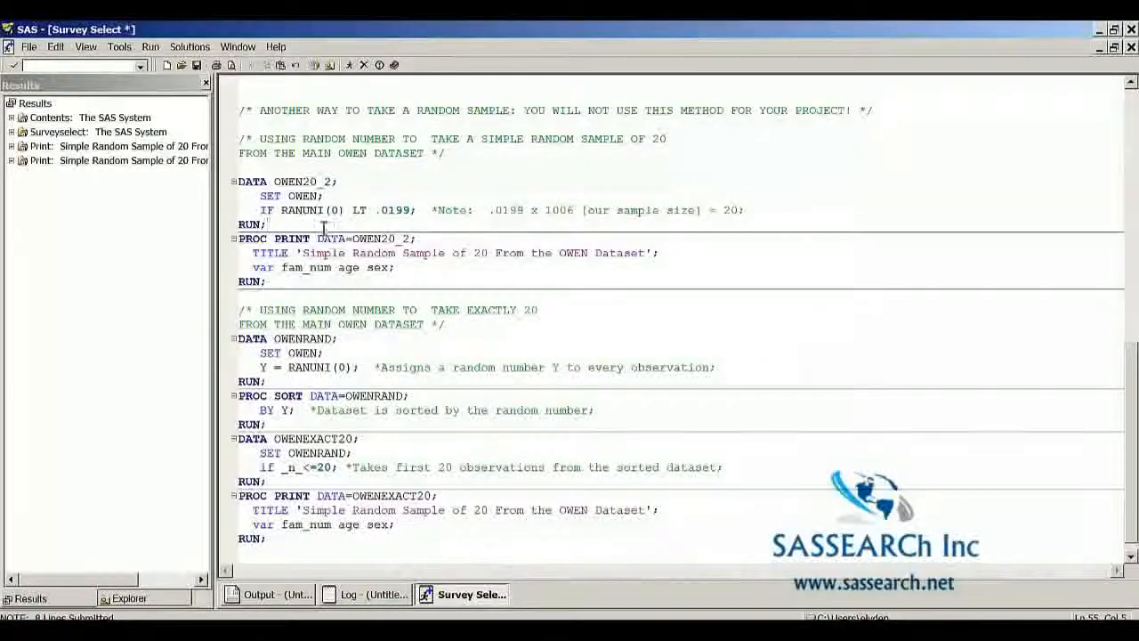
mouse_move(257, 187)
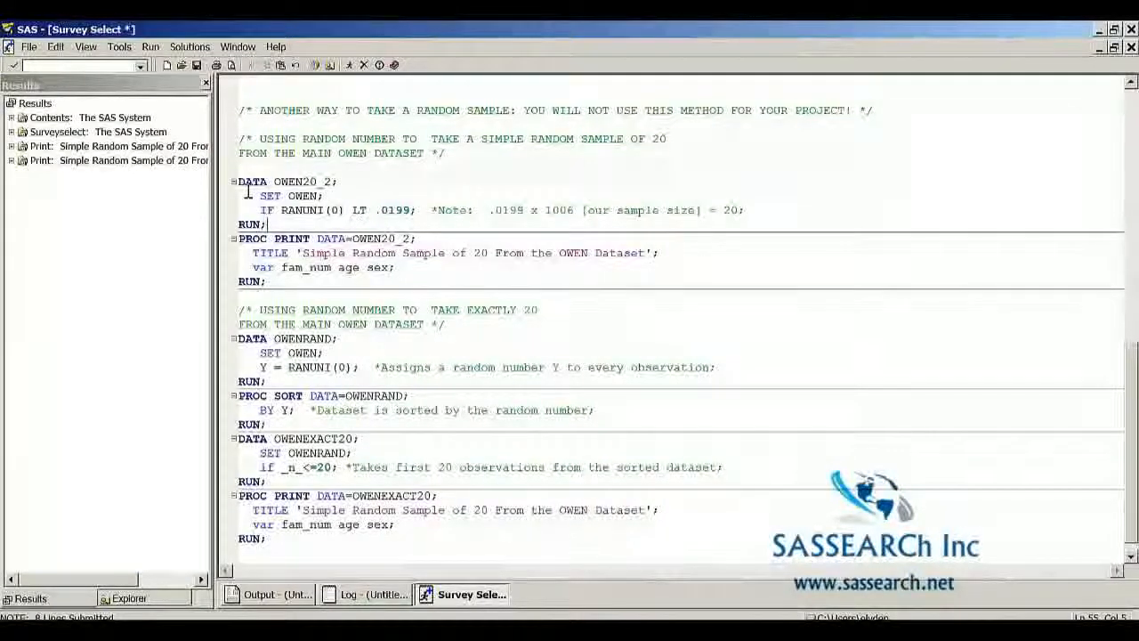
Select the DATA OWEN20_2 RANUNI-filter step in the editor.
left_click_drag(239, 181, 265, 282)
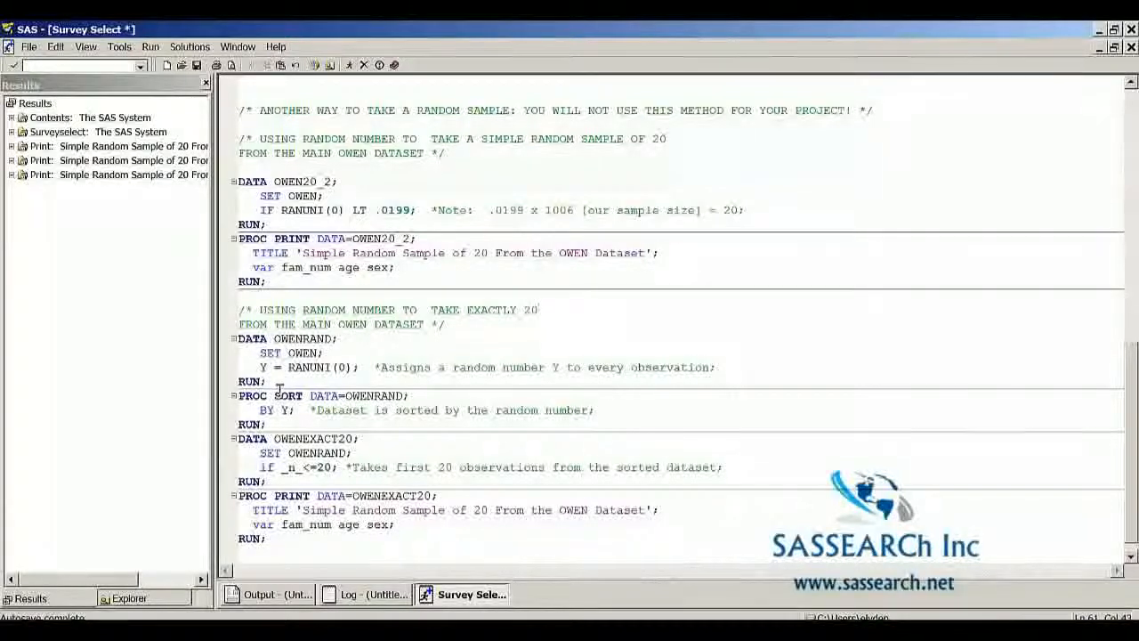
mouse_move(354, 389)
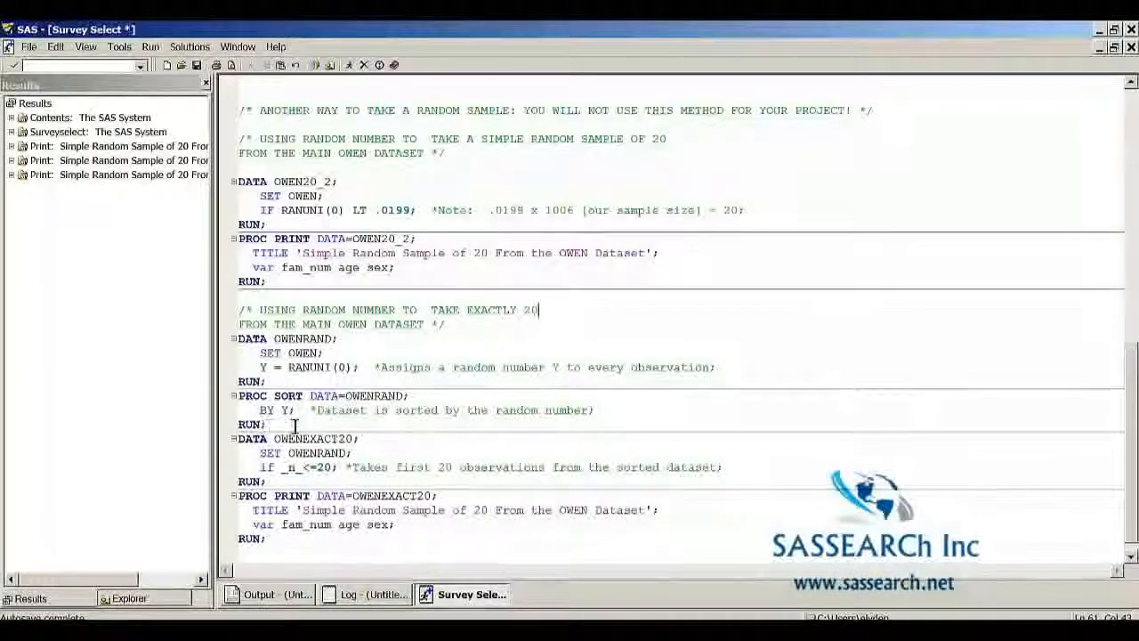
mouse_move(288, 436)
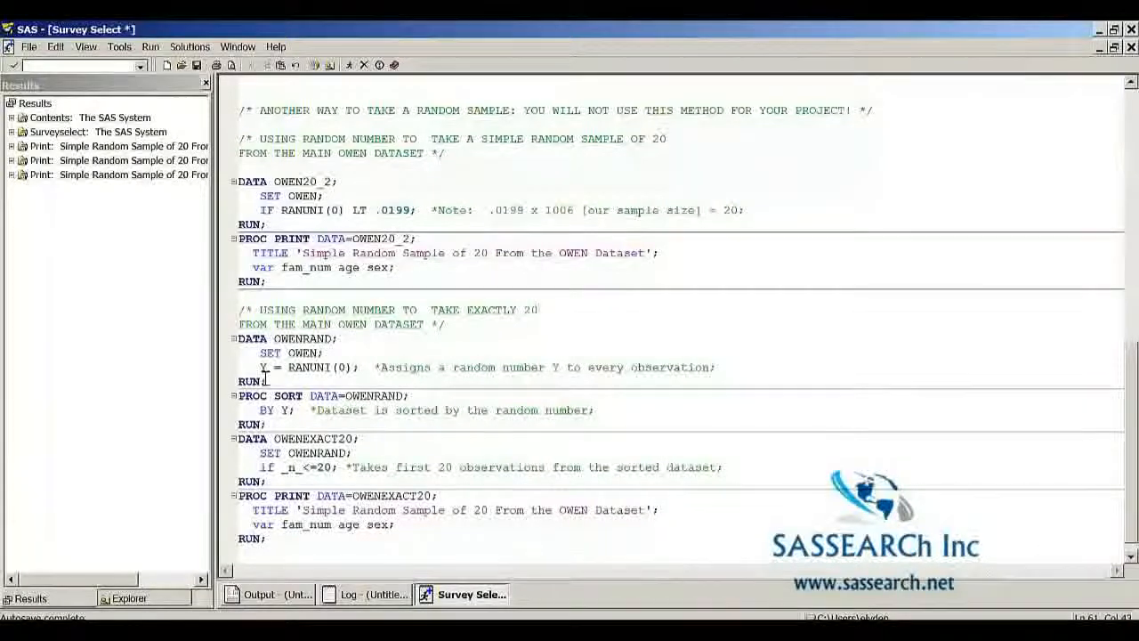
mouse_move(263, 409)
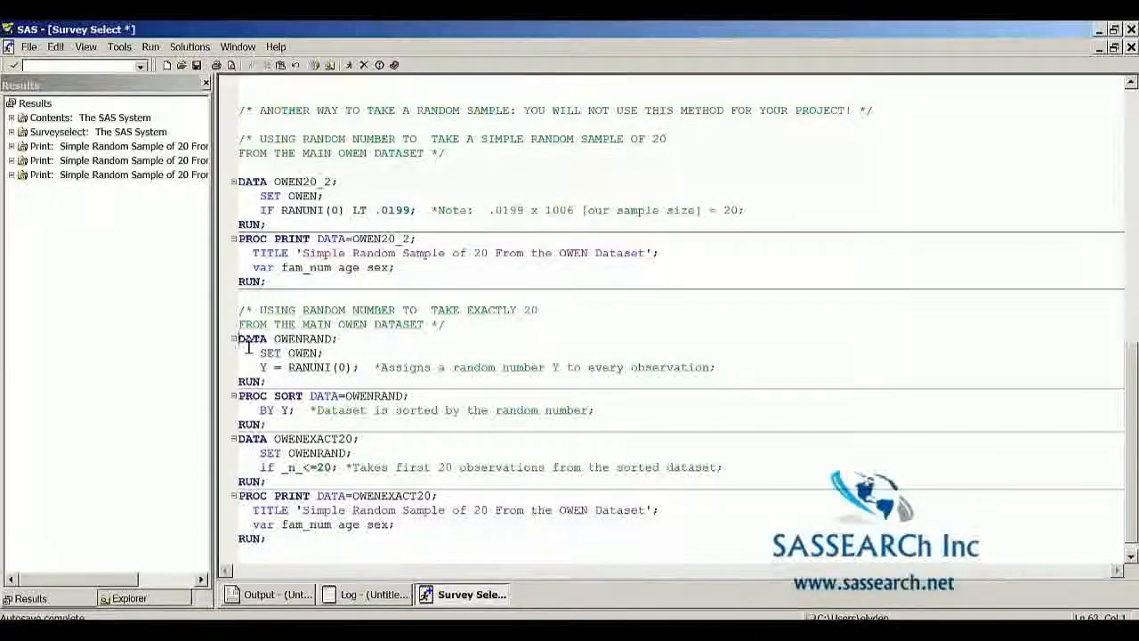
View the exact-20 sorted-sample listing in Output, then return to the program.
left_click(271, 595)
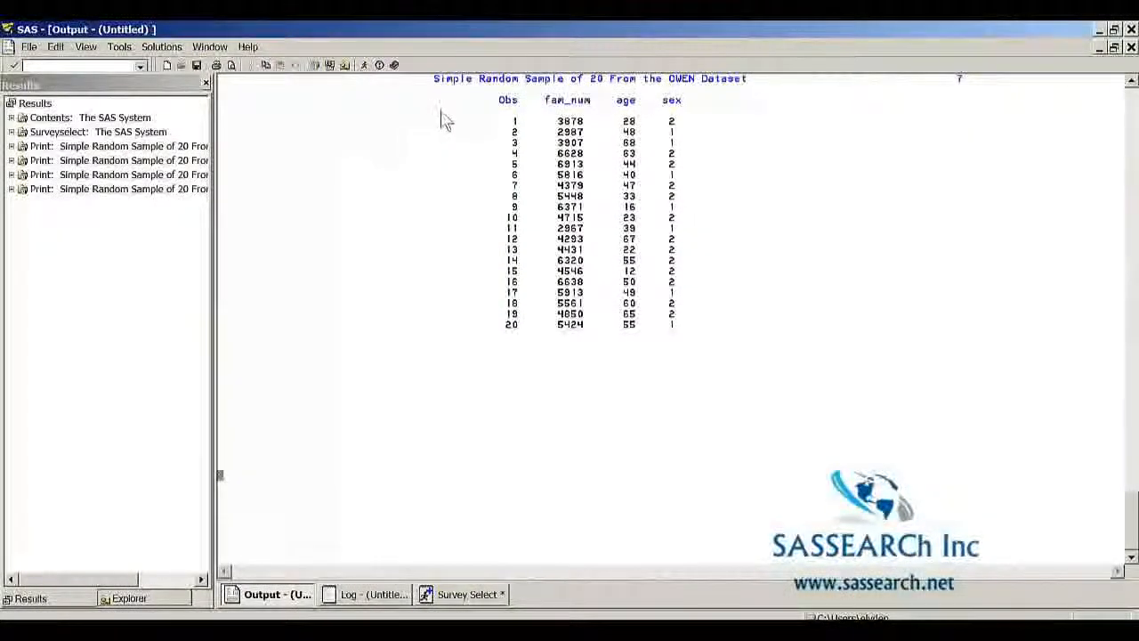
mouse_move(481, 116)
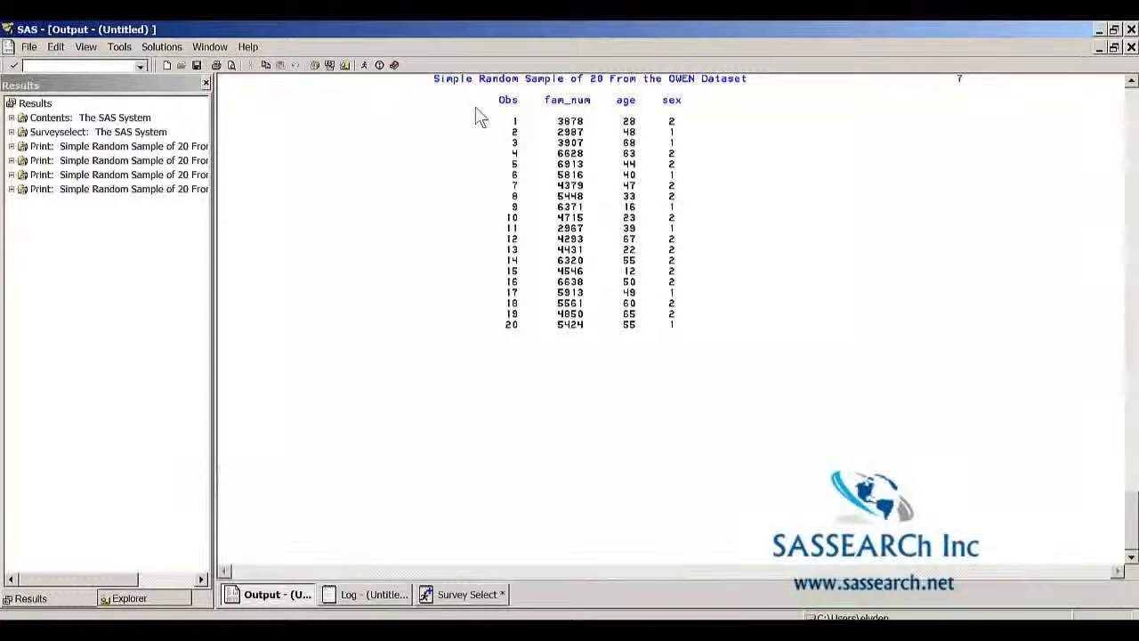
left_click(469, 595)
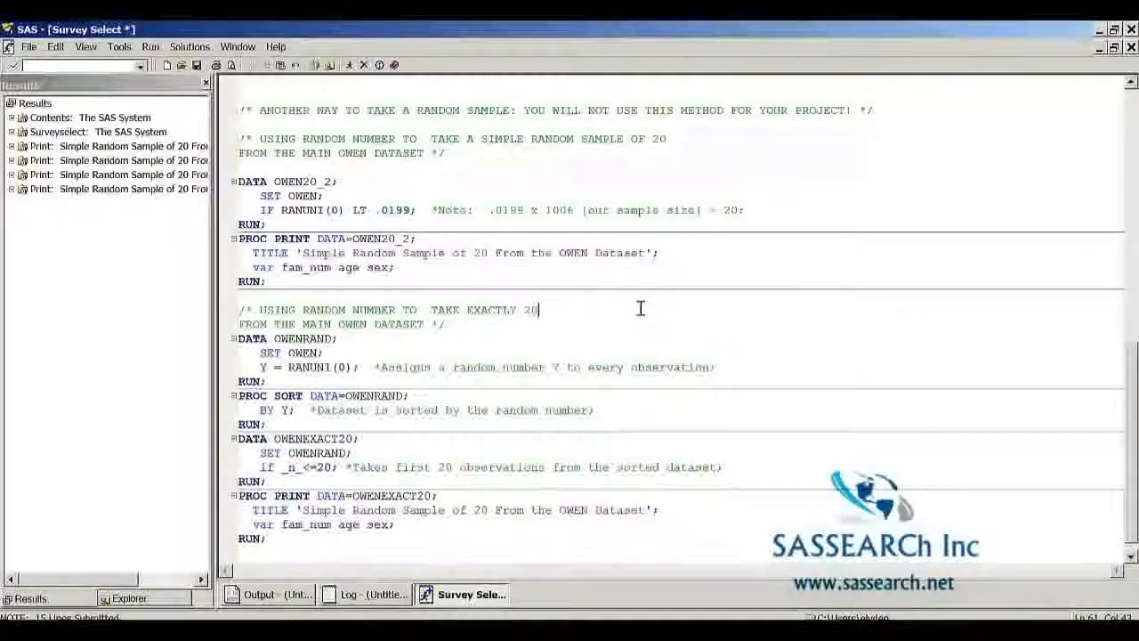